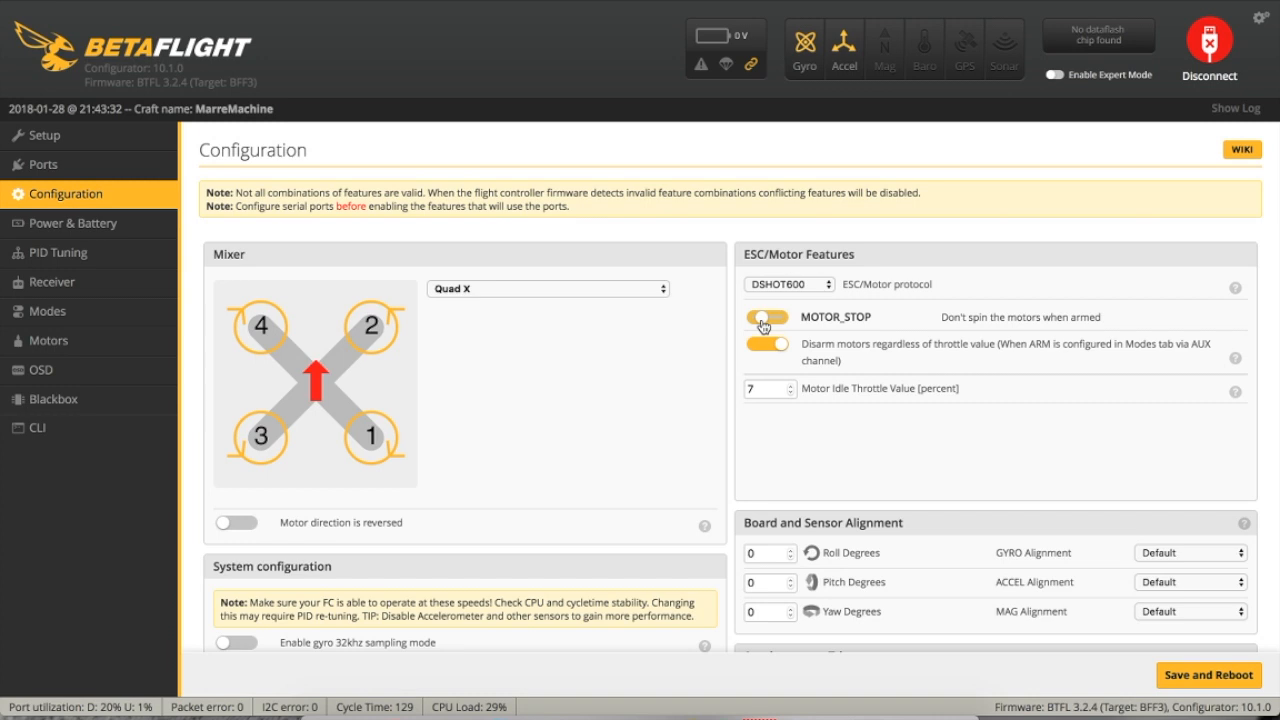
Read the ESC setup and review the Motor Timing choices, keeping MediumLow selected.
click(766, 316)
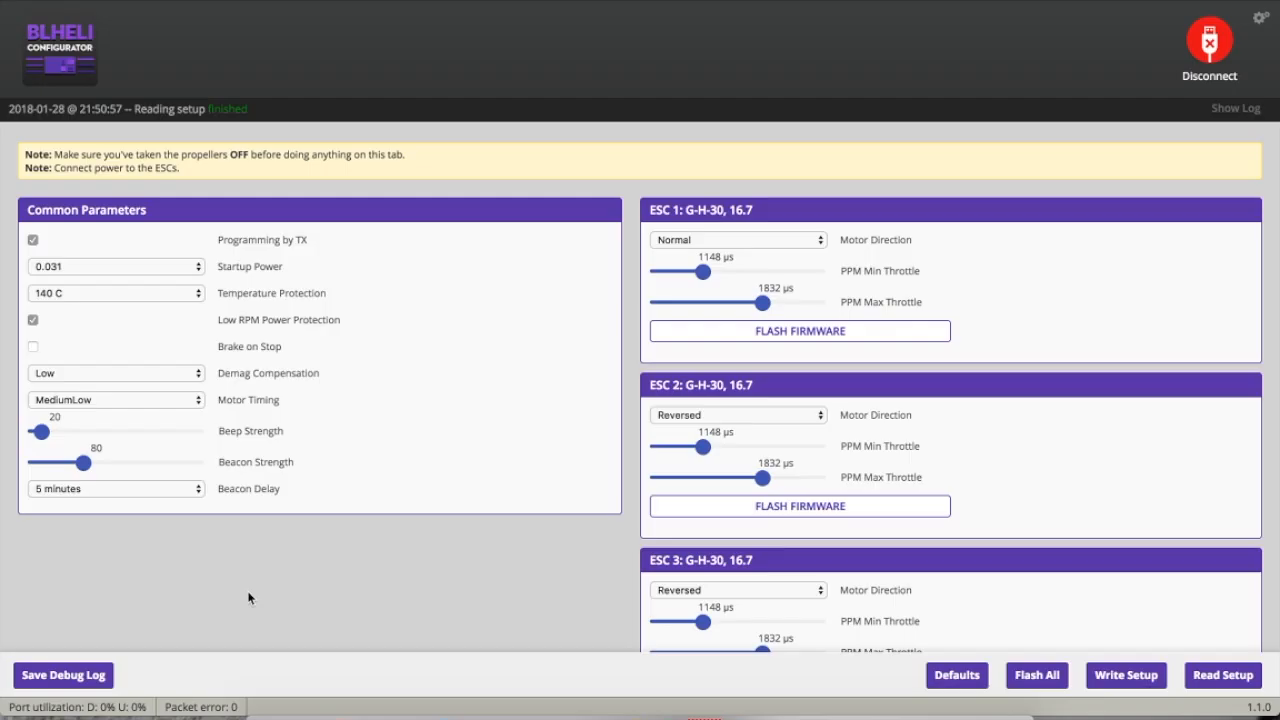
click(116, 400)
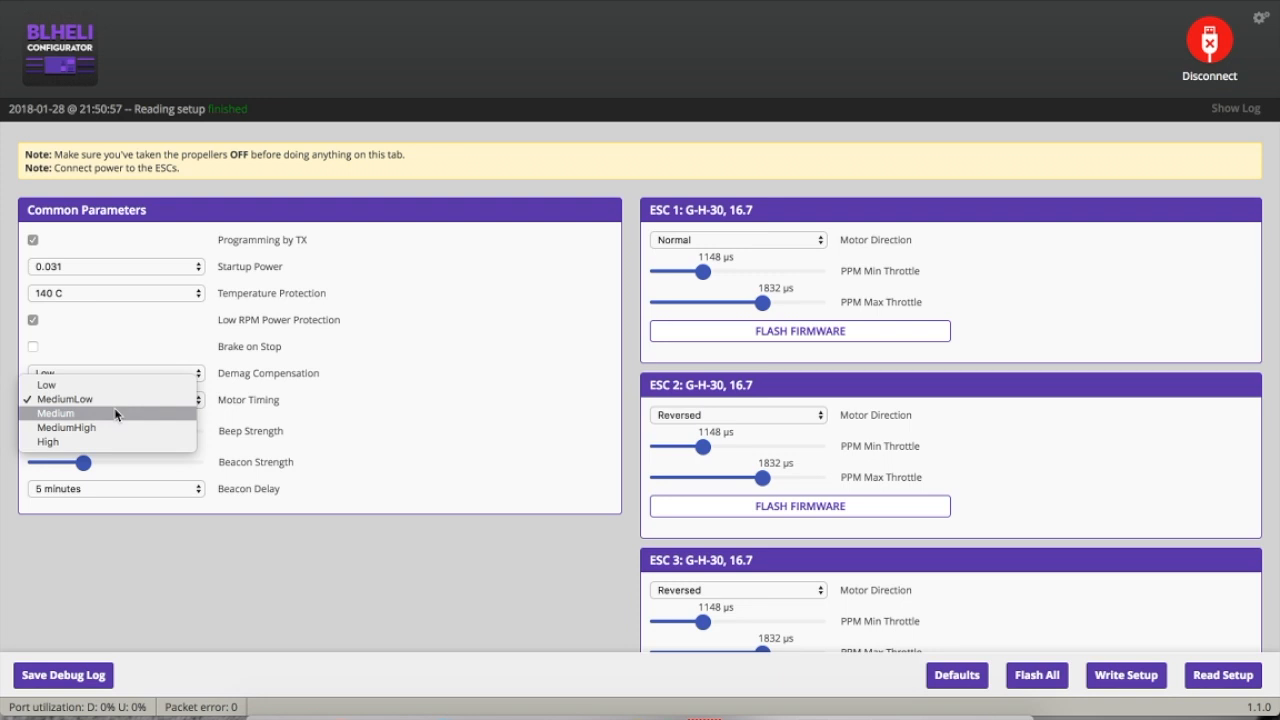